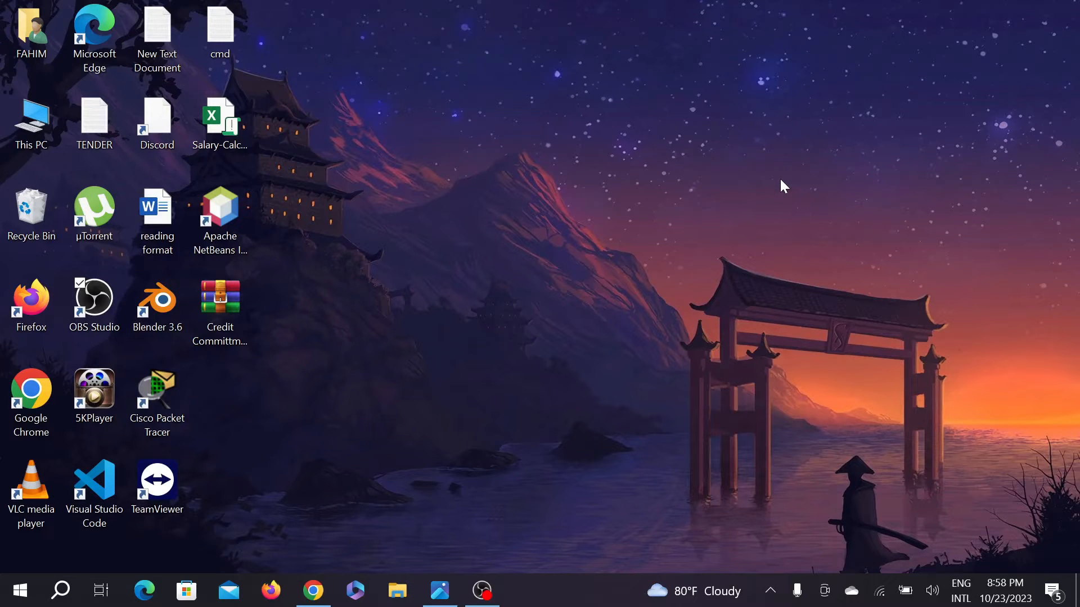
mouse_move(440, 590)
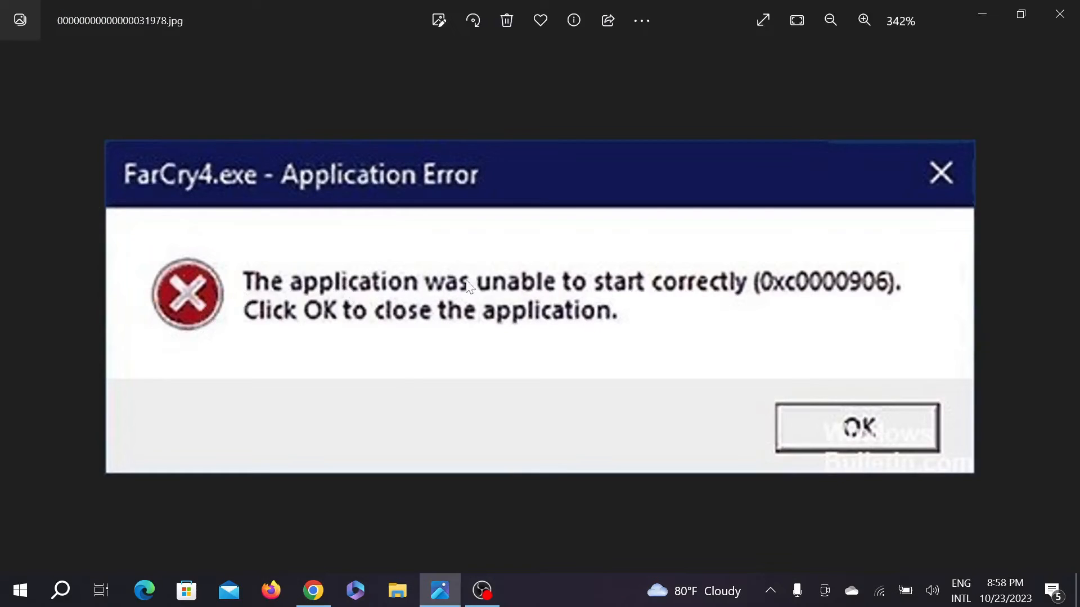
mouse_move(576, 294)
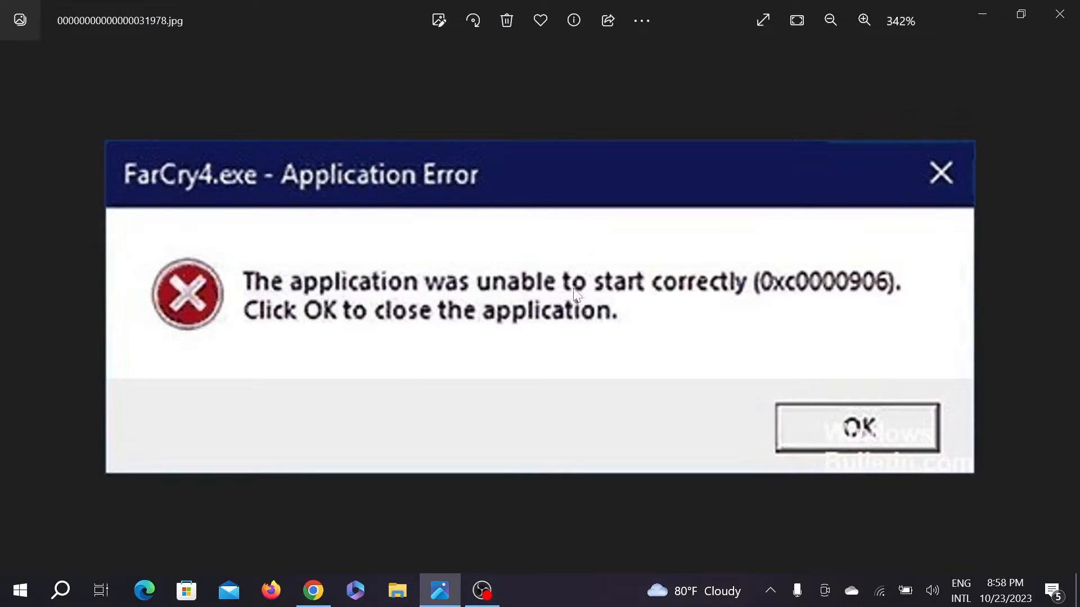
mouse_move(787, 287)
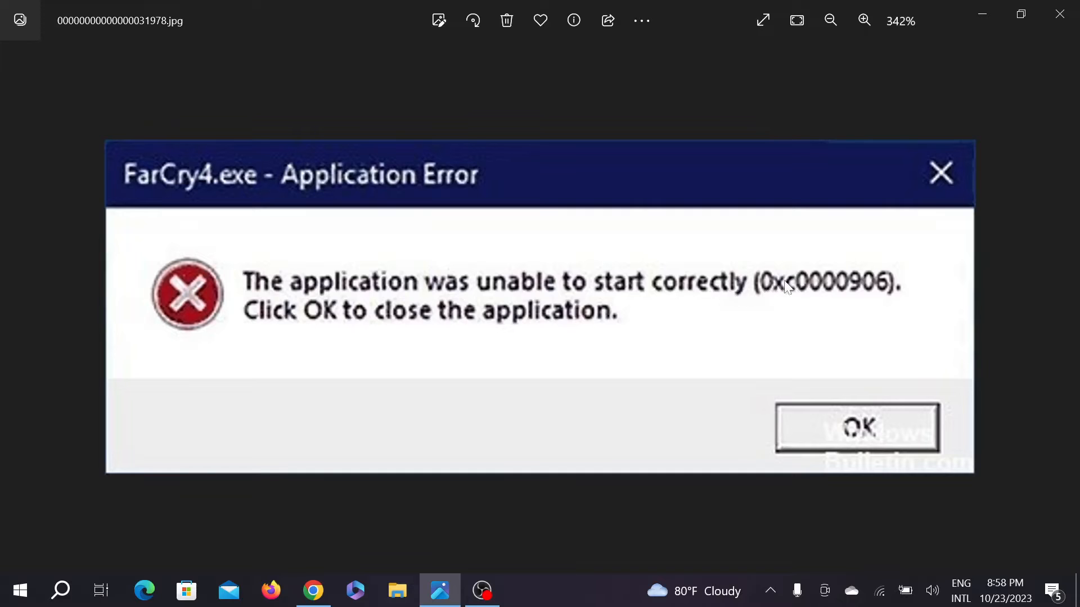
mouse_move(865, 290)
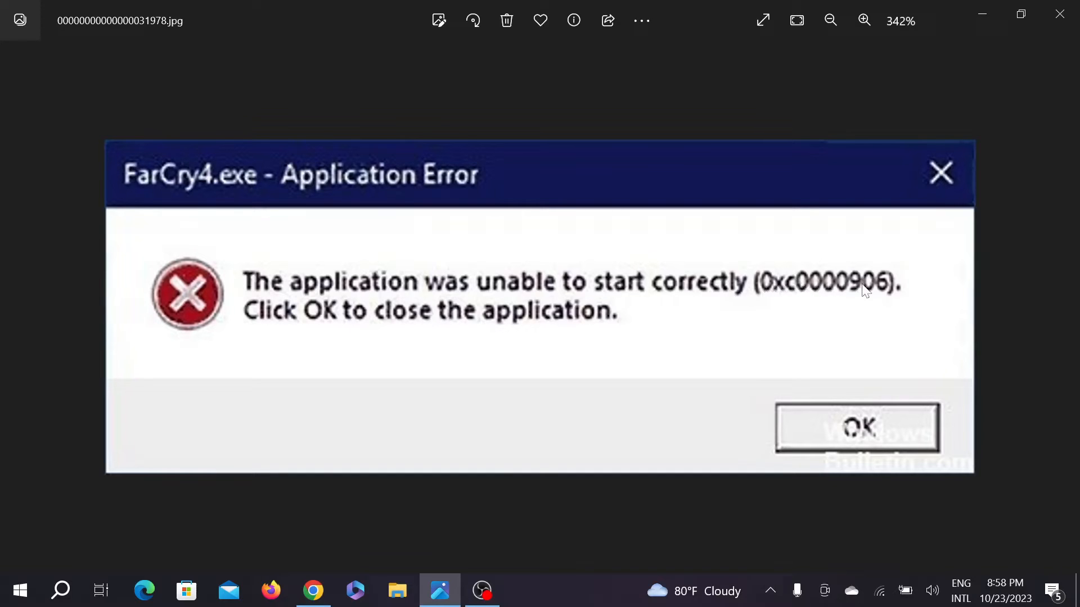
mouse_move(432, 319)
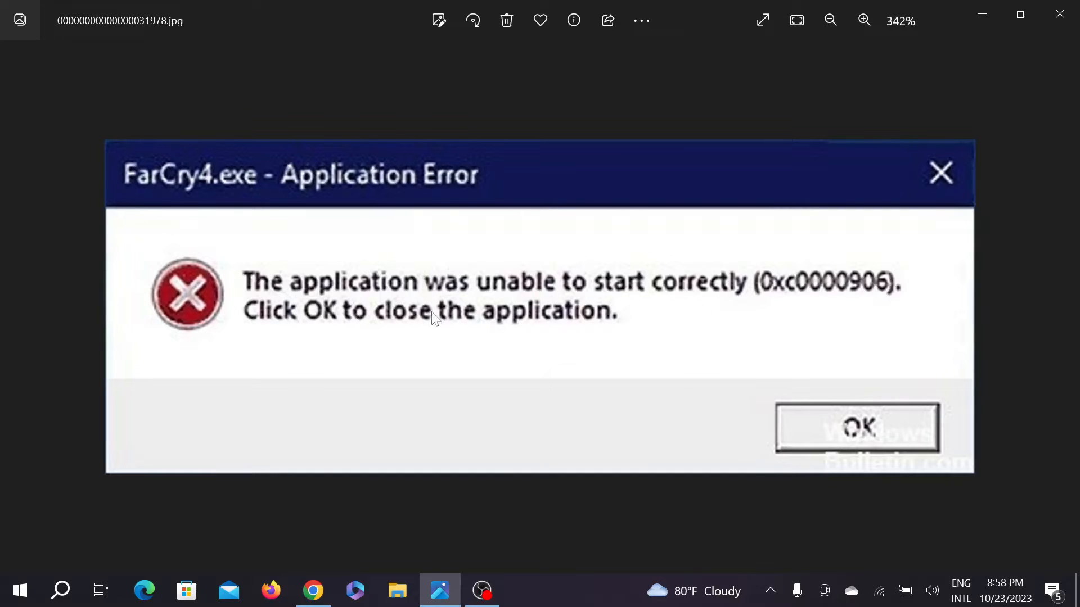
mouse_move(1020, 99)
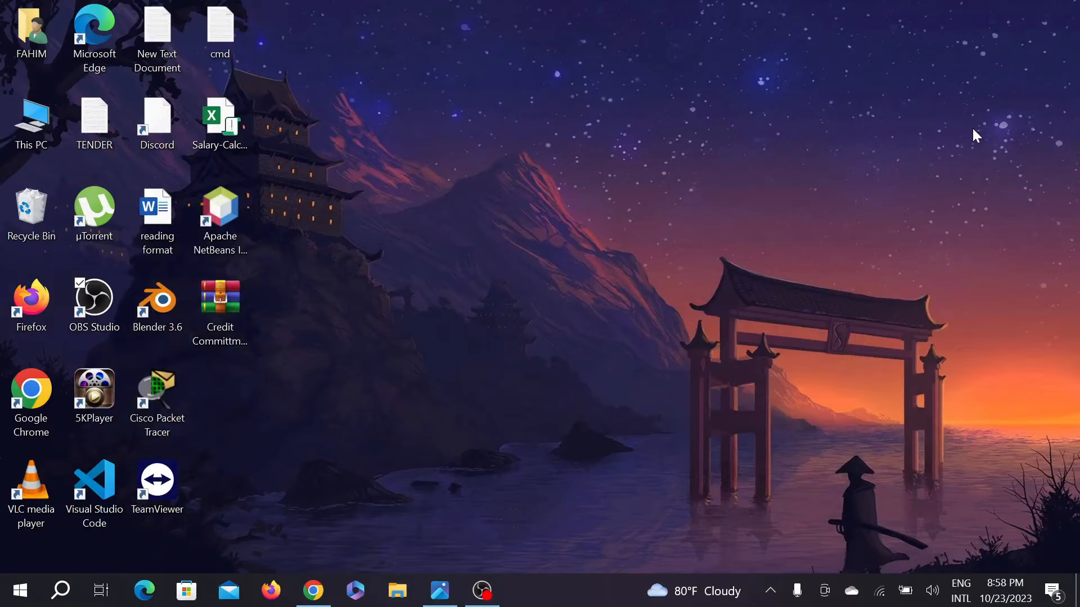
mouse_move(704, 327)
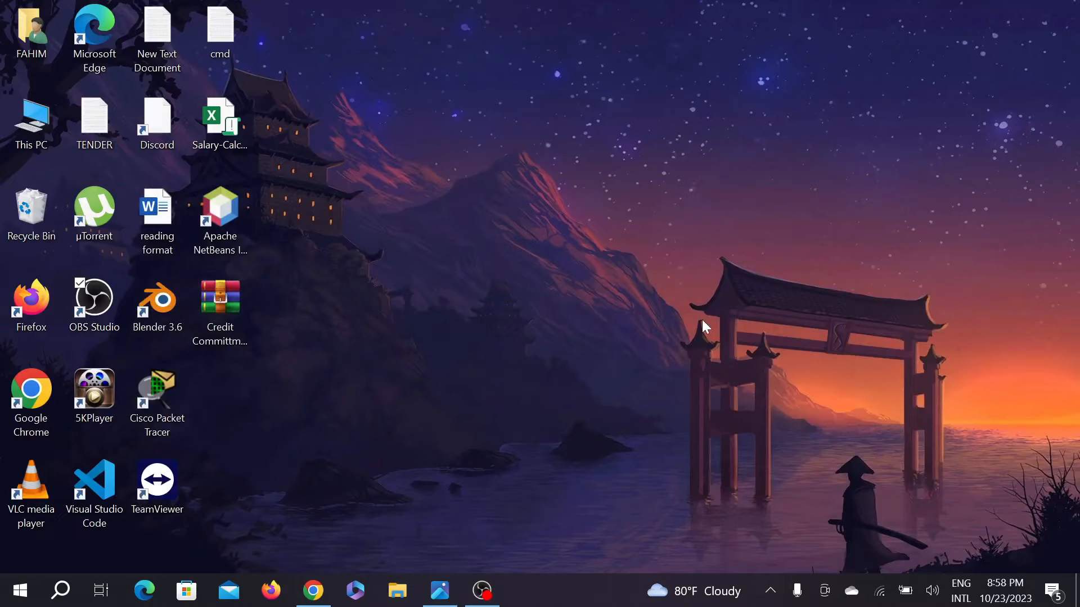
mouse_move(61, 590)
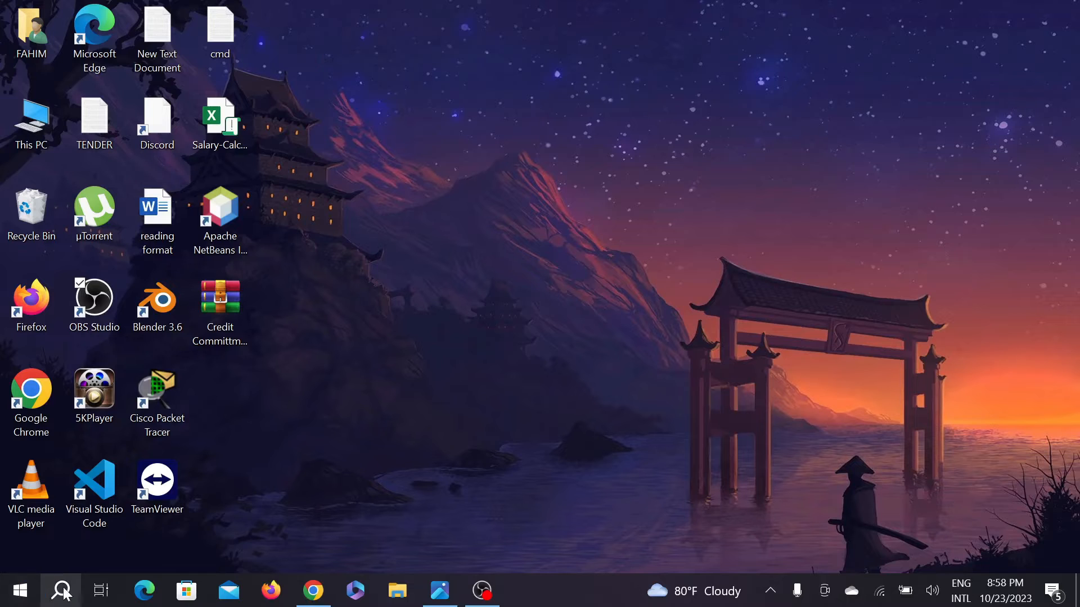
- Search for cmd and launch Command Prompt with administrator rights
left_click(61, 590)
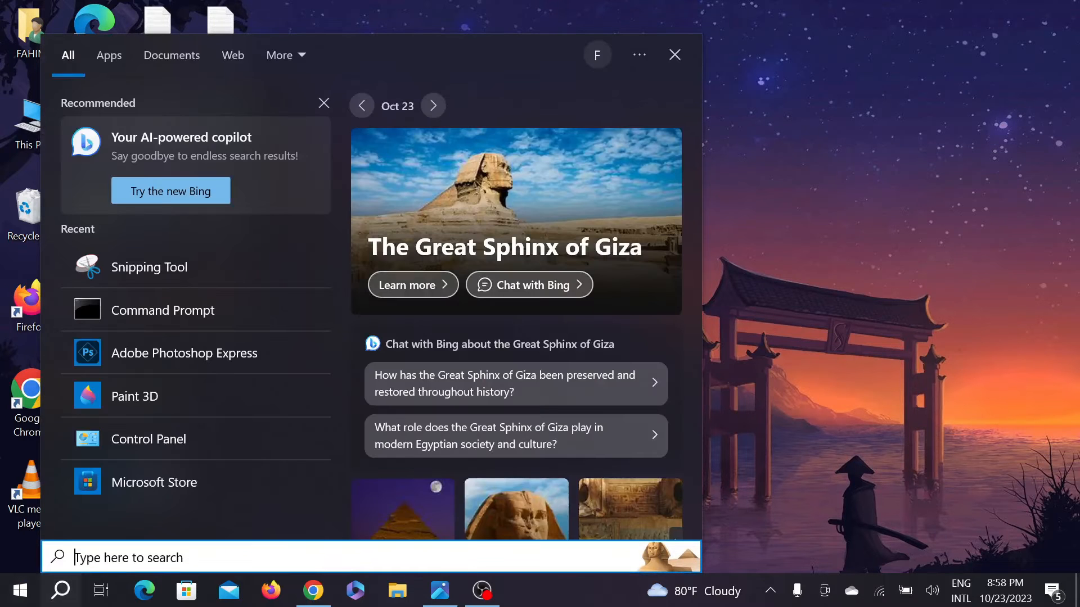
type("cd")
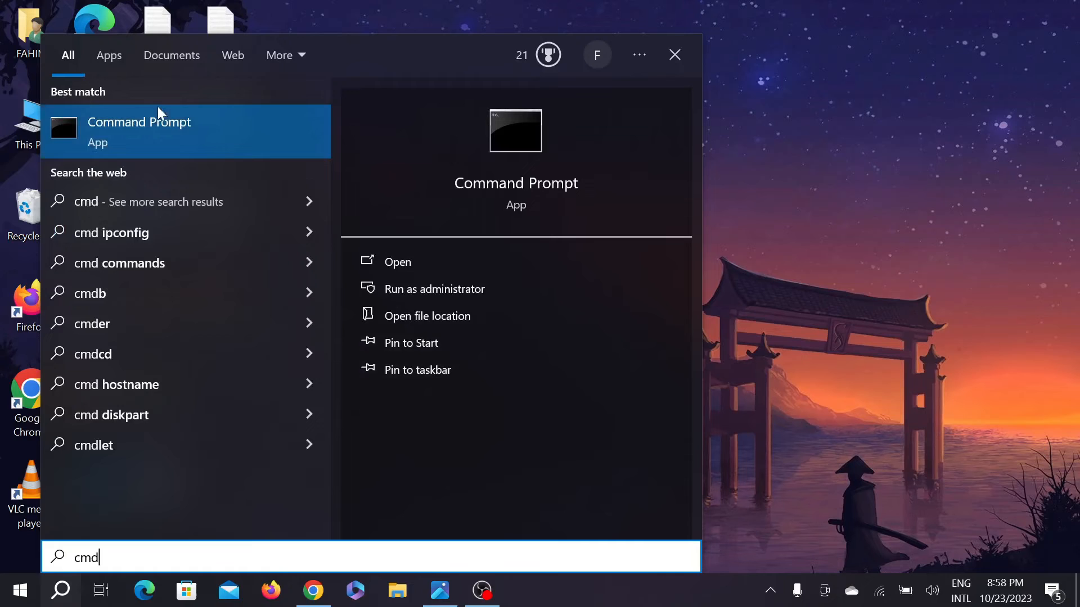
mouse_move(226, 139)
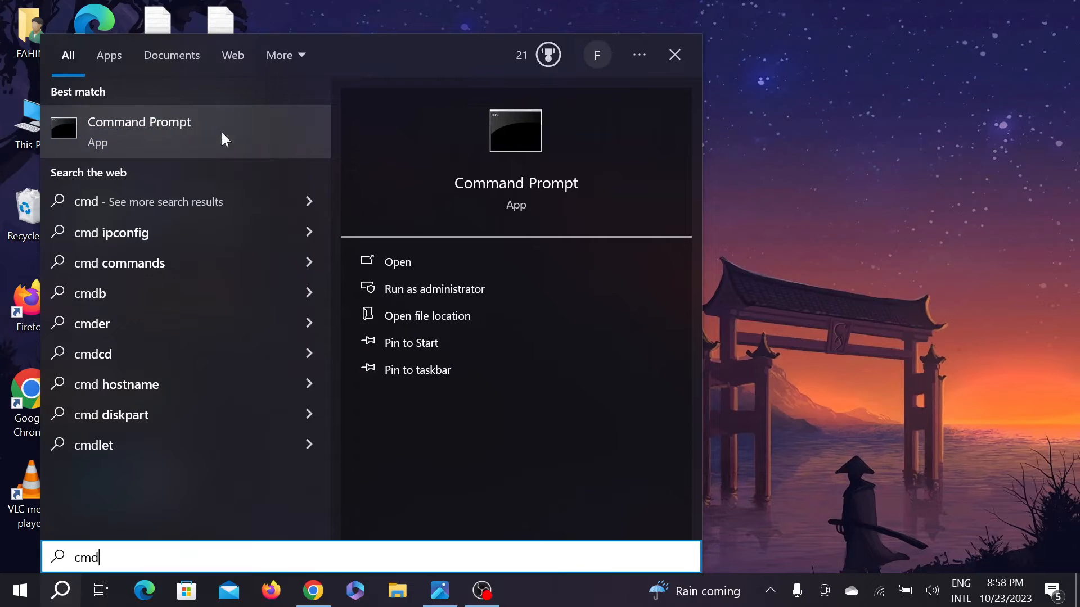
left_click(434, 289)
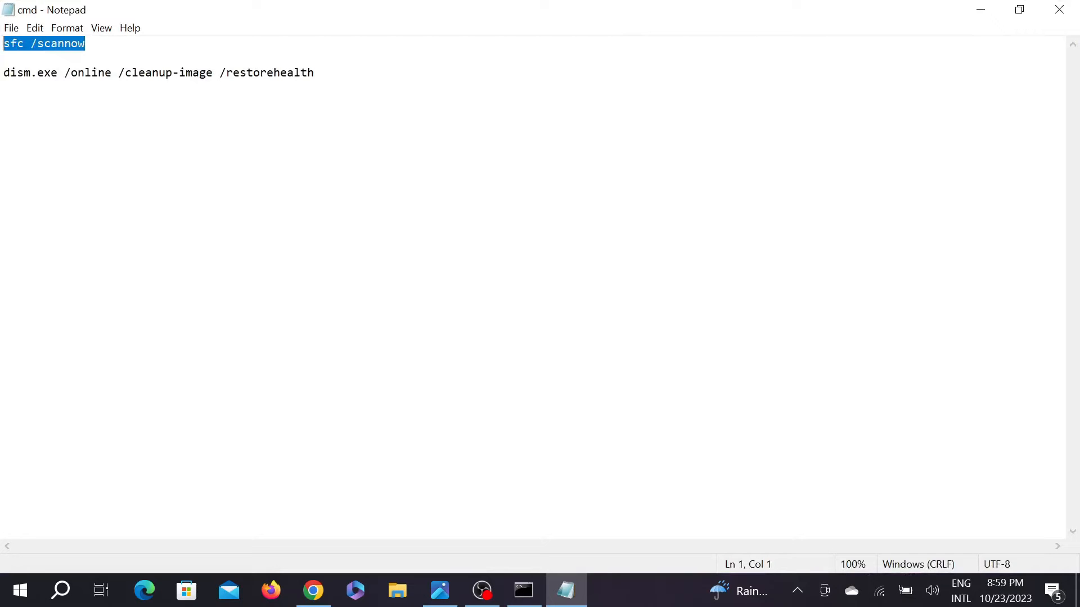
- Run sfc /scannow in the admin Command Prompt until verification completes
left_click(522, 591)
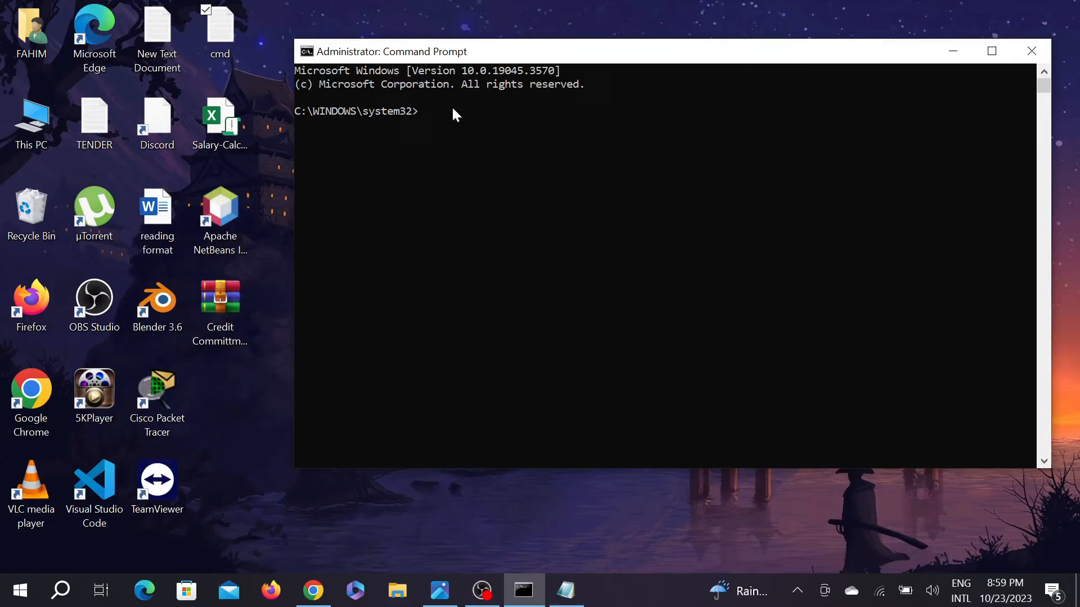
mouse_move(442, 98)
type("sfc /scannow")
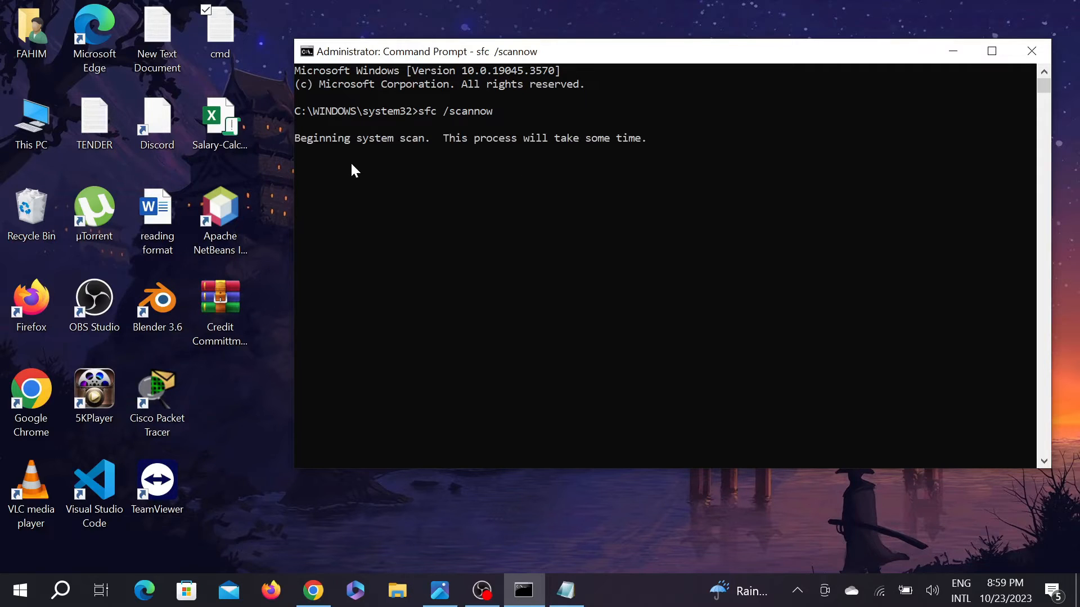
mouse_move(428, 153)
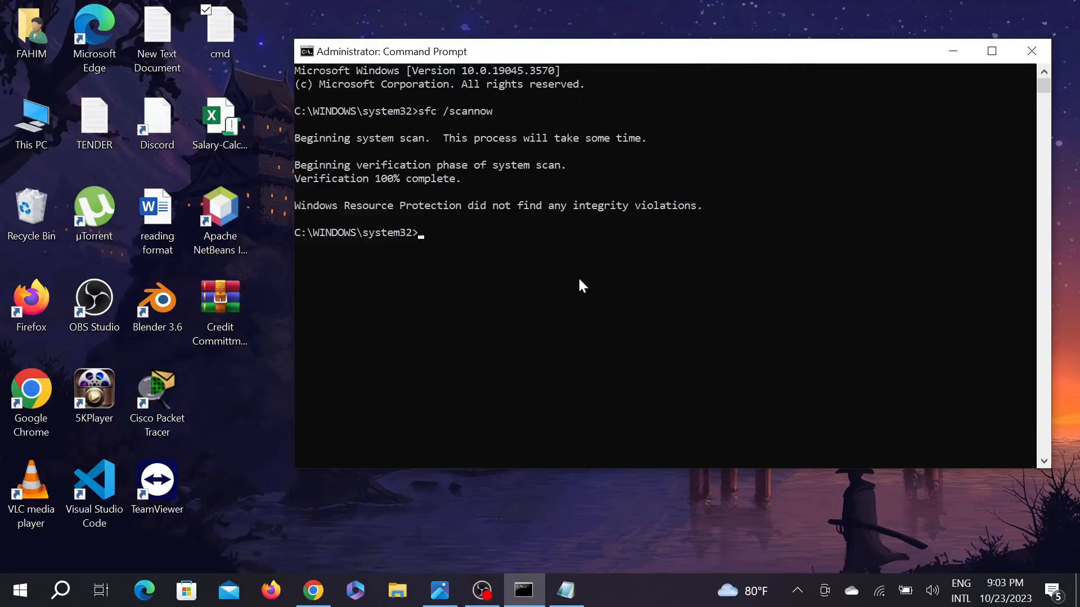
mouse_move(460, 182)
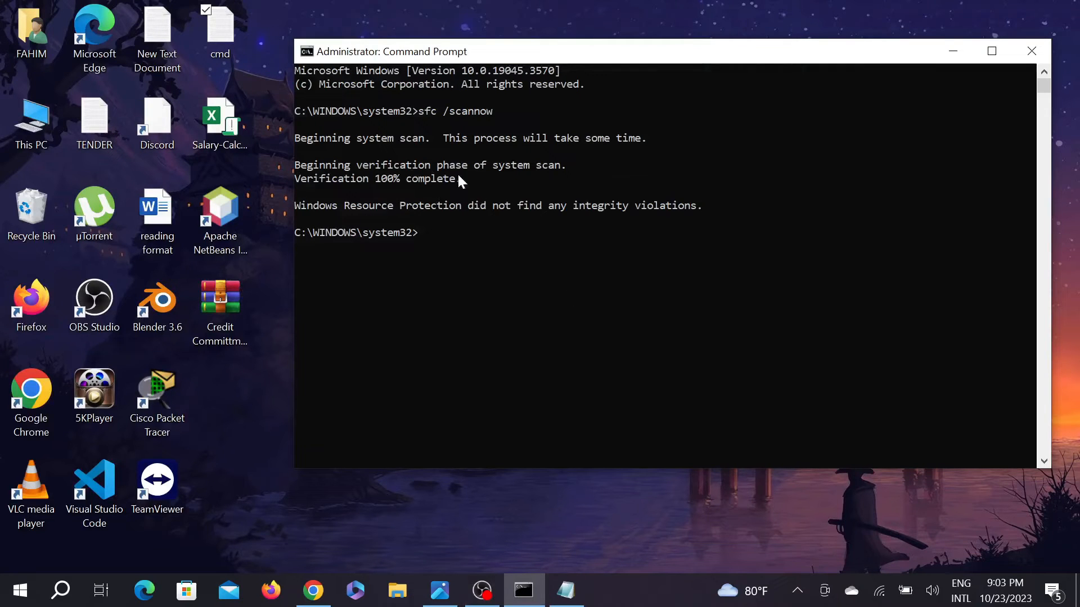
mouse_move(588, 596)
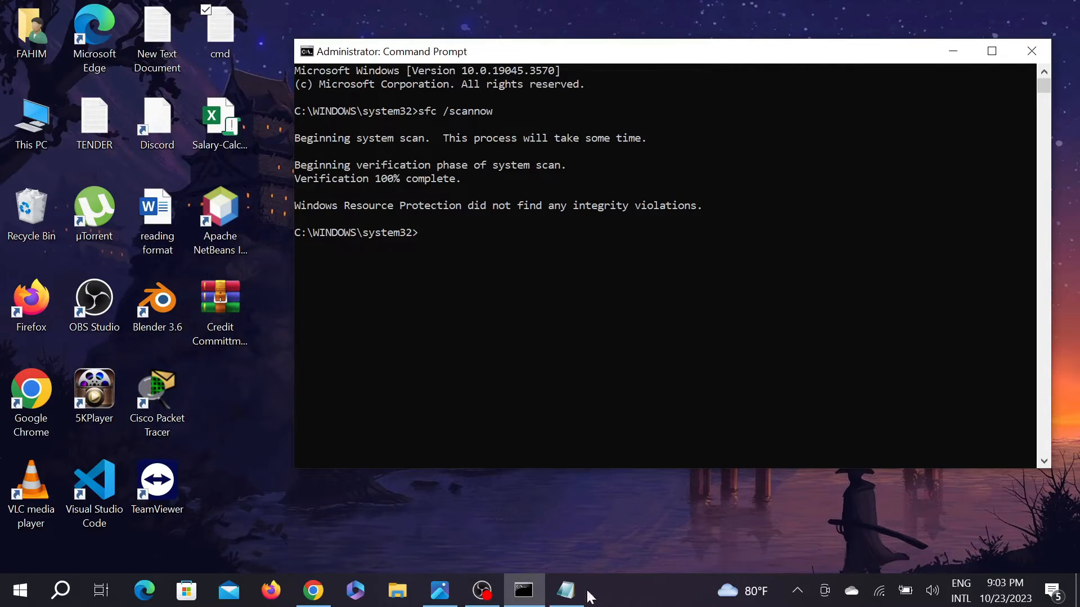
- Run dism.exe /online /cleanup-image /restorehealth in the admin Command Prompt
left_click(566, 591)
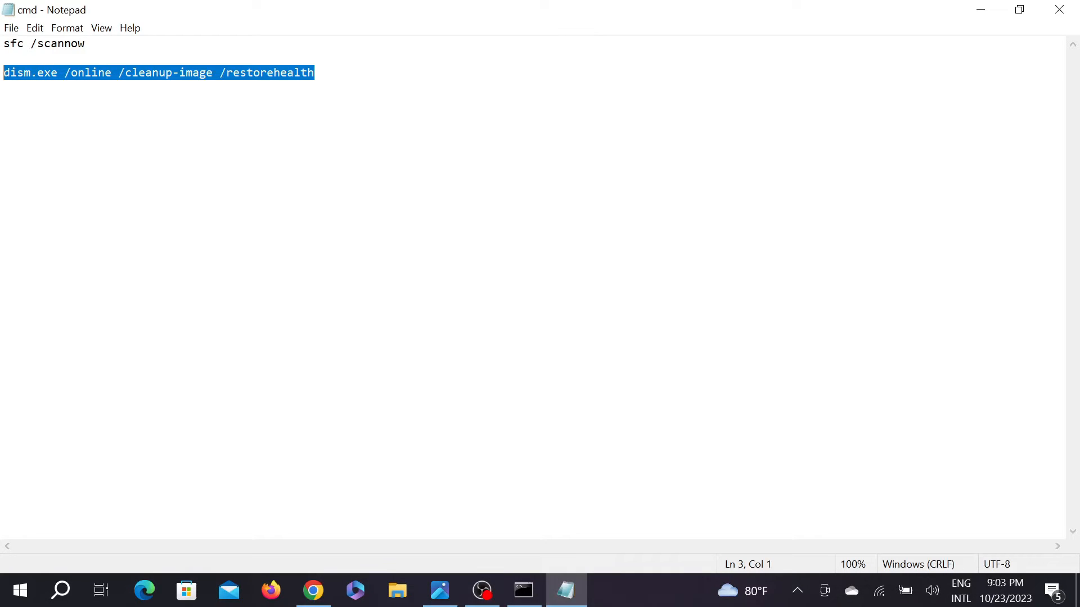
mouse_move(955, 7)
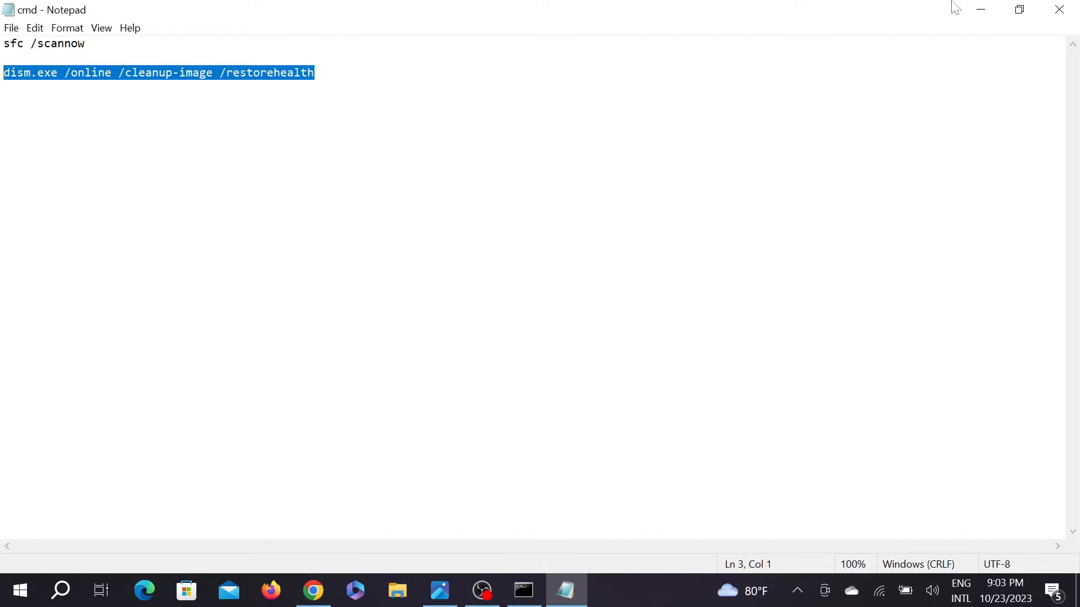
left_click(523, 590)
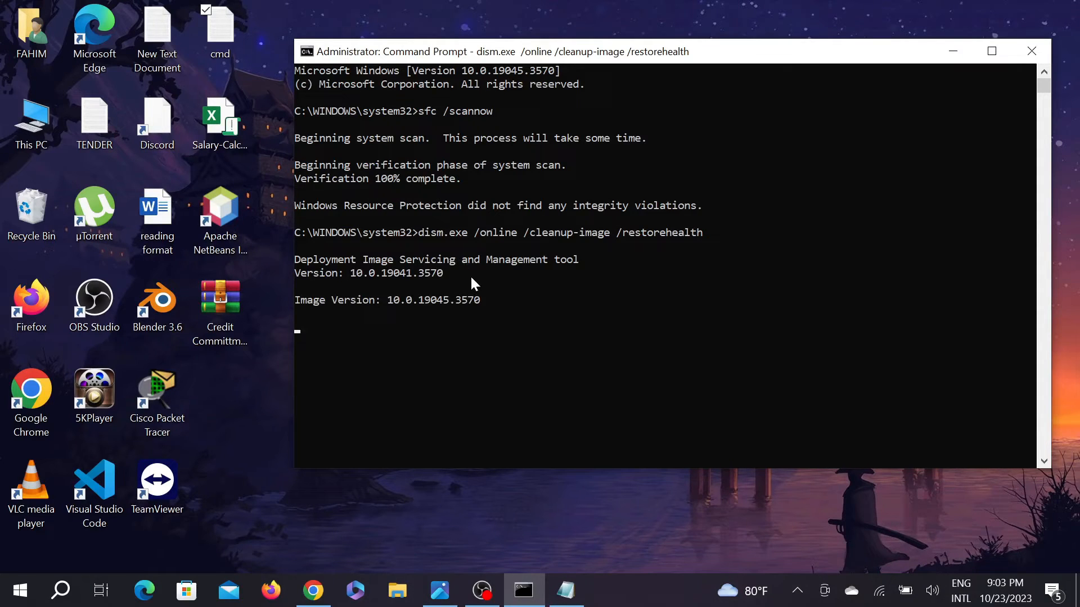
mouse_move(510, 285)
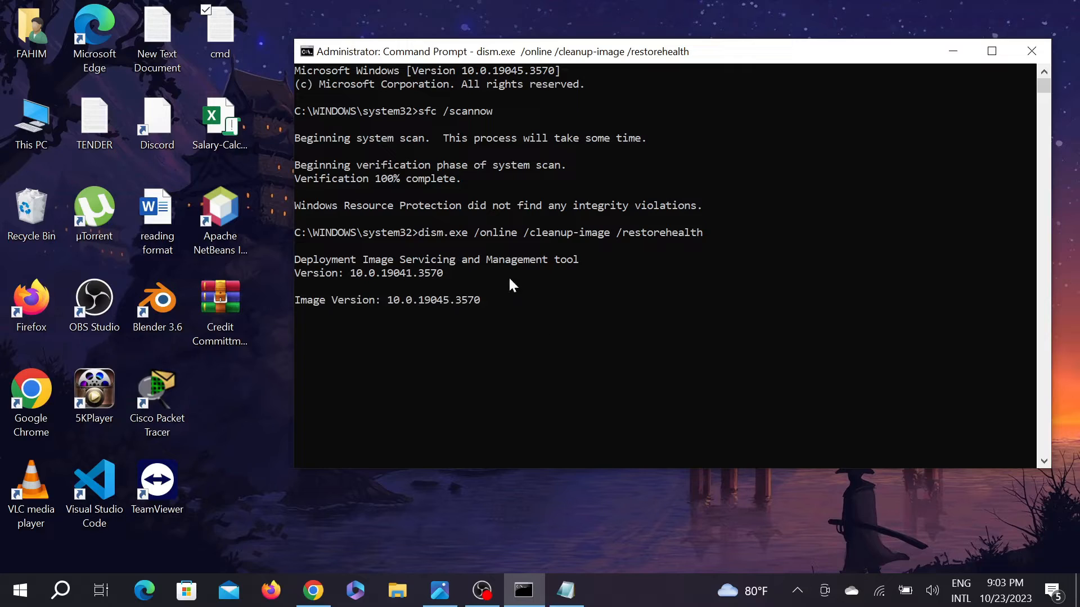
mouse_move(519, 336)
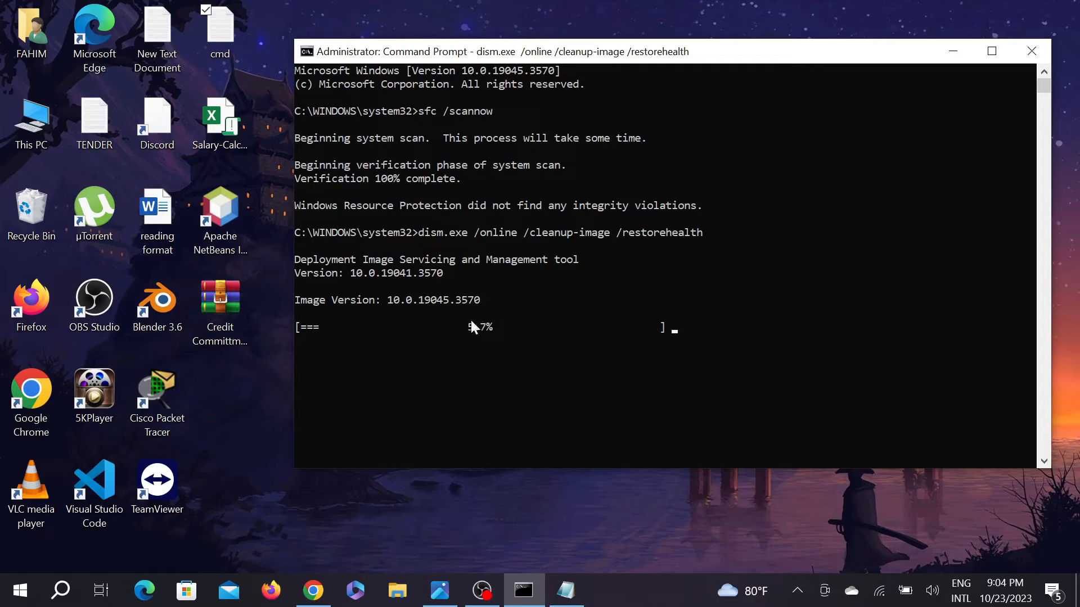
mouse_move(513, 348)
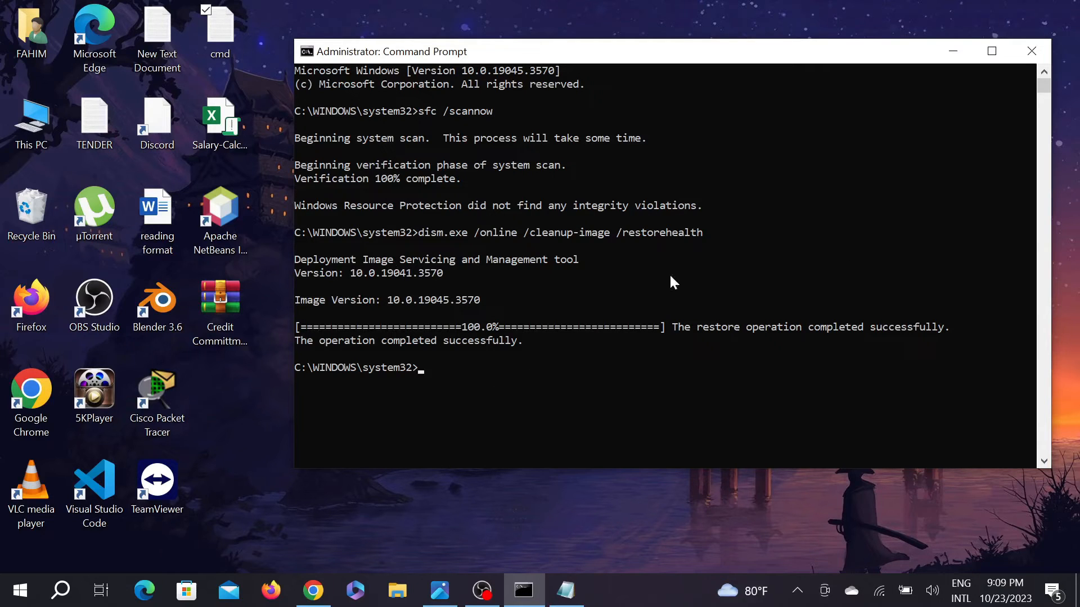
mouse_move(542, 324)
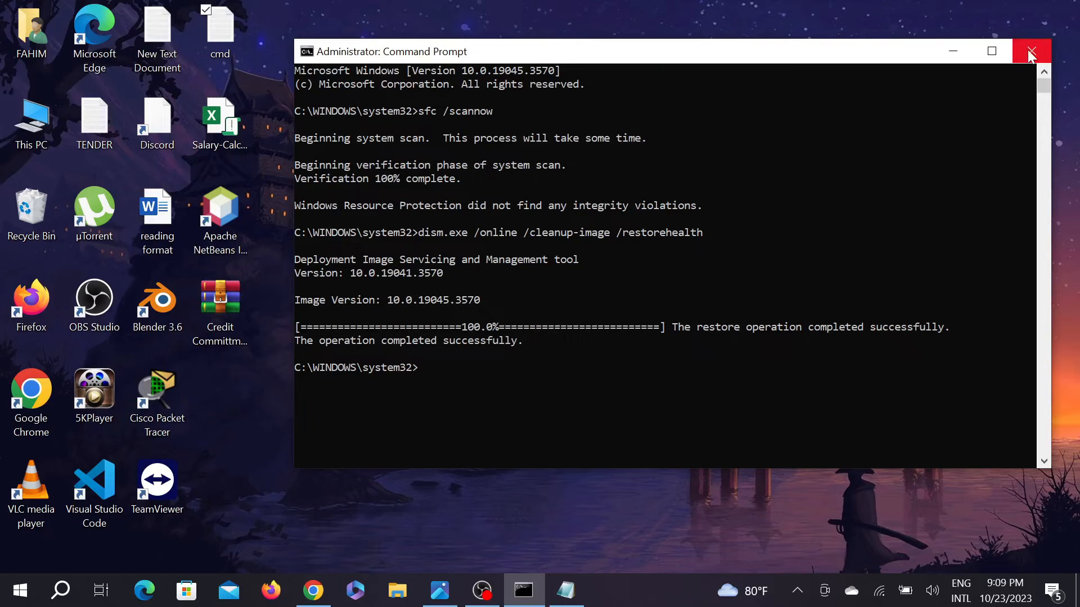
- Close Command Prompt and search 'windows security' to reach Virus & threat protection
left_click(1031, 50)
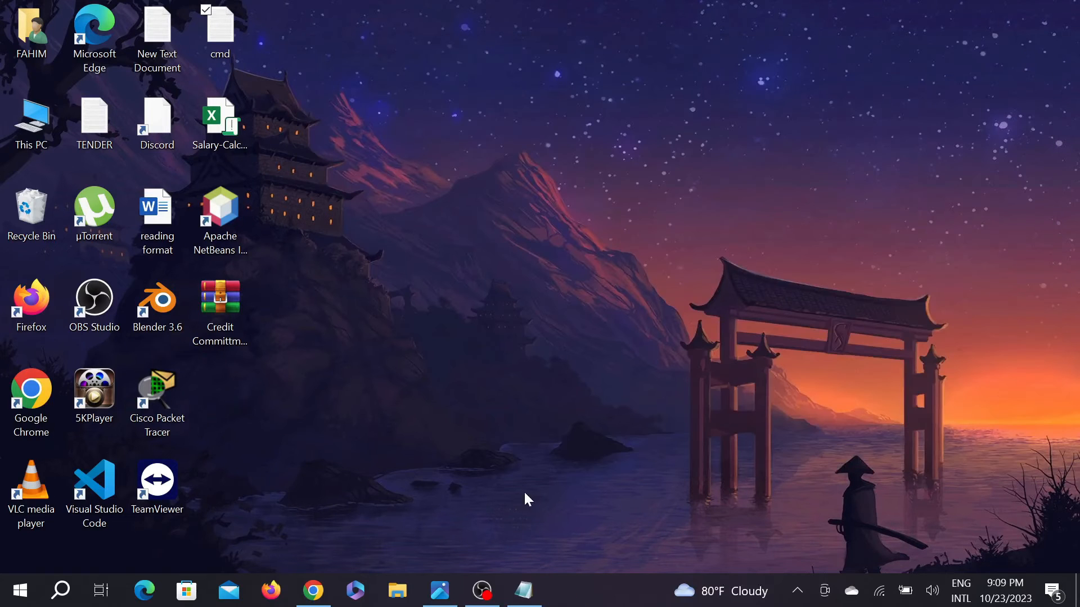
left_click(60, 591)
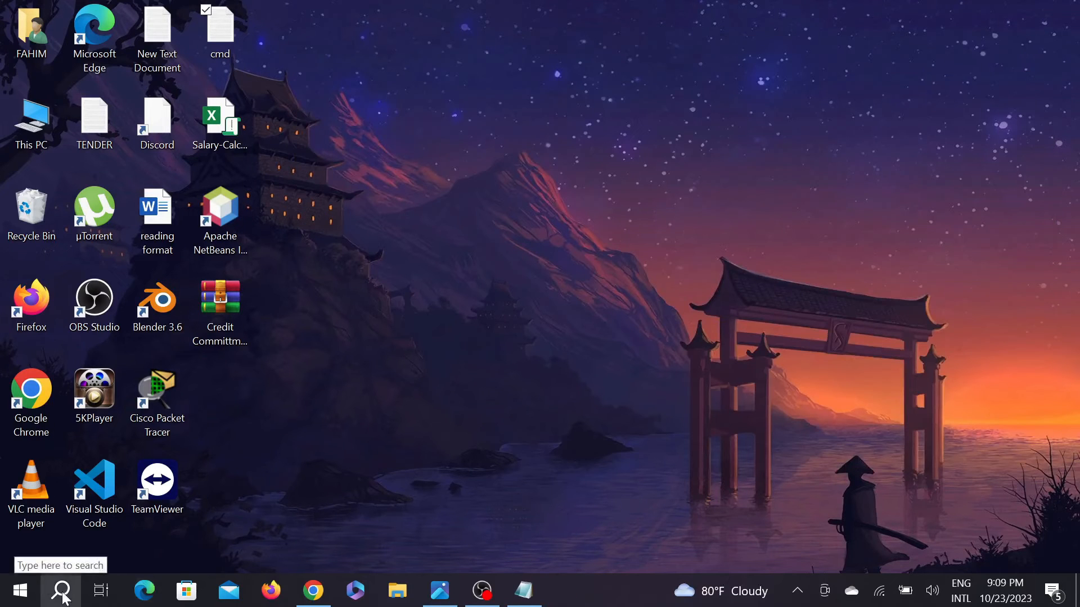
left_click(61, 590)
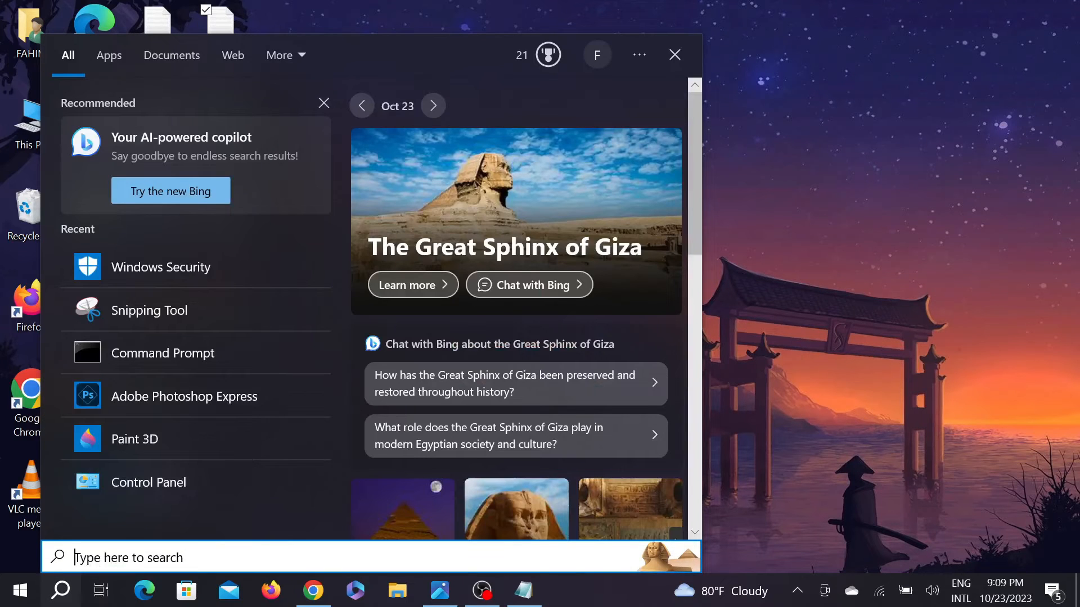
type("windows")
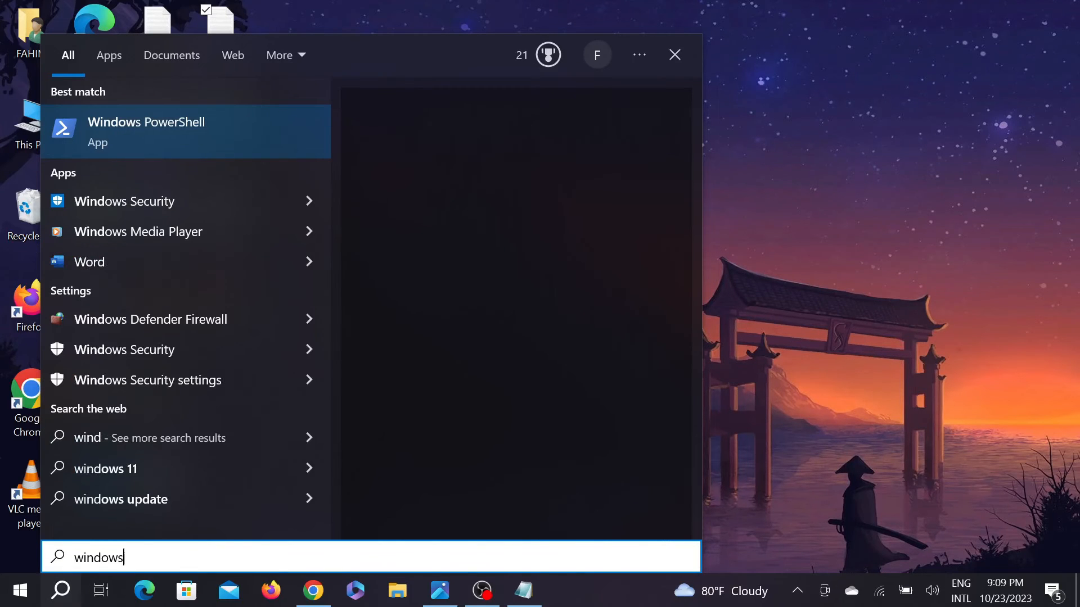
type("security")
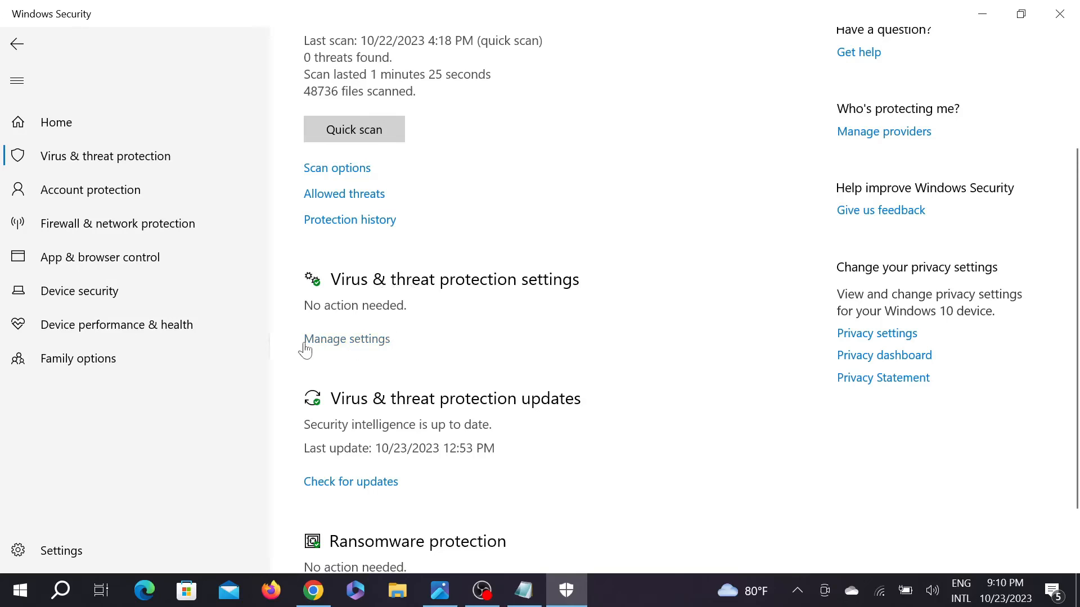
scroll("up", 3)
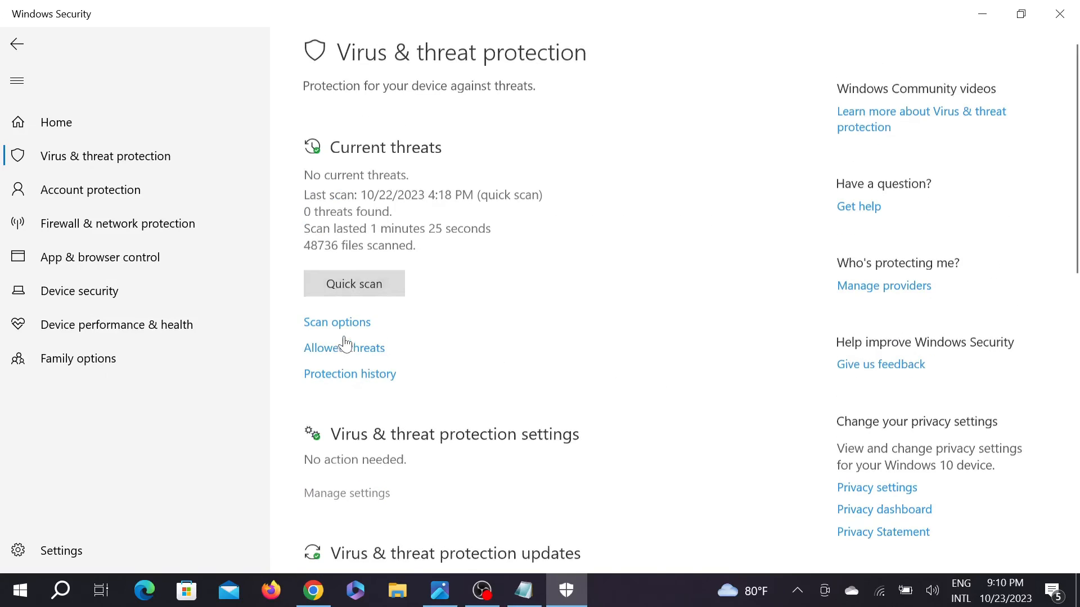
- Turn off real-time and cloud-delivered protection in Manage settings
left_click(346, 493)
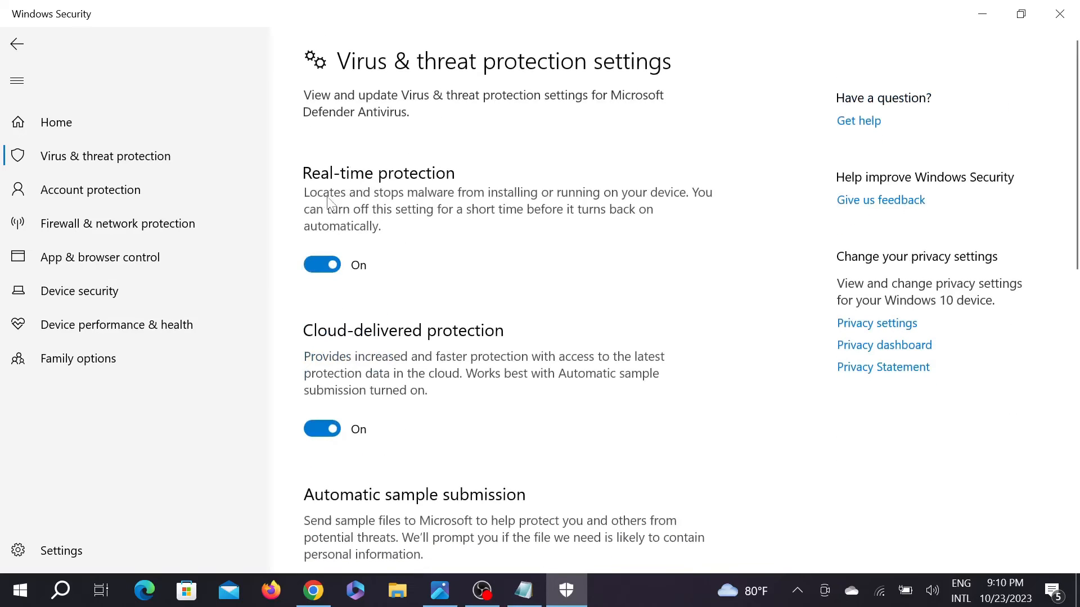
left_click(322, 264)
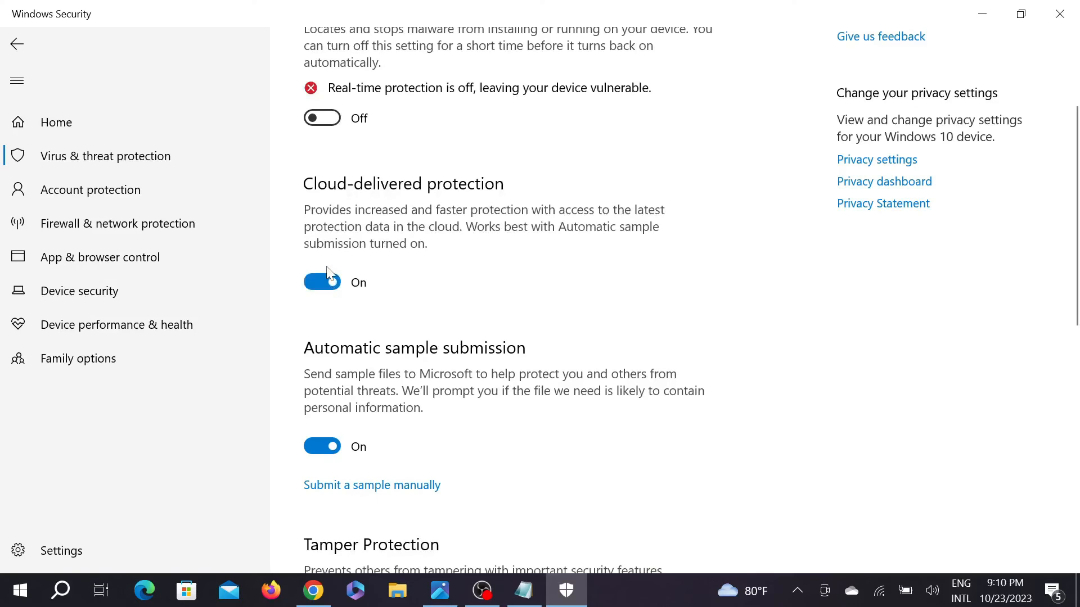
left_click(321, 281)
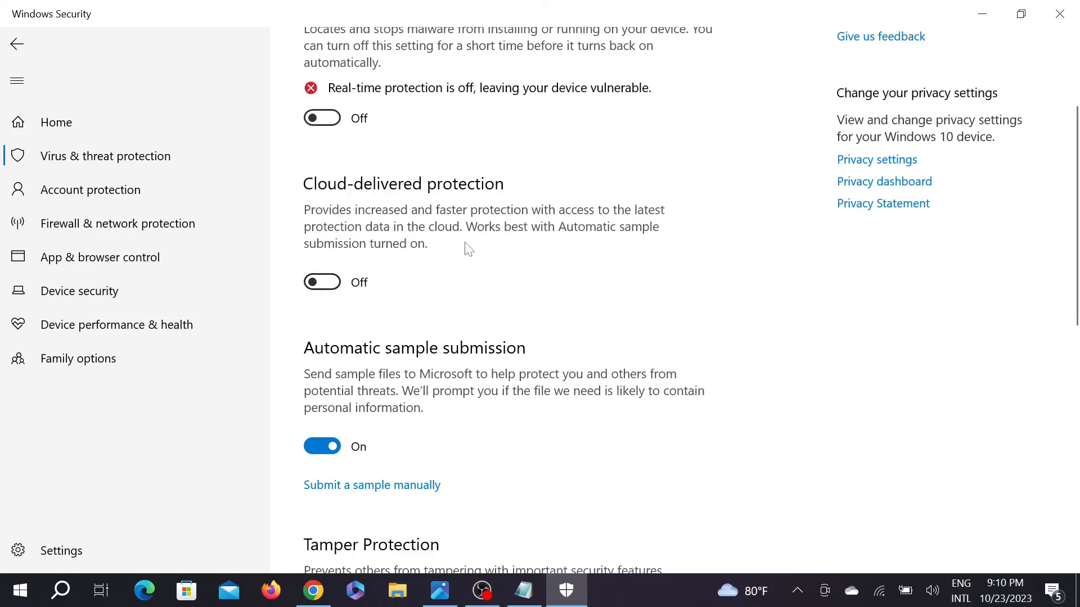
- Turn off automatic sample submission and tamper protection, dismissing the warning
scroll("down", 3)
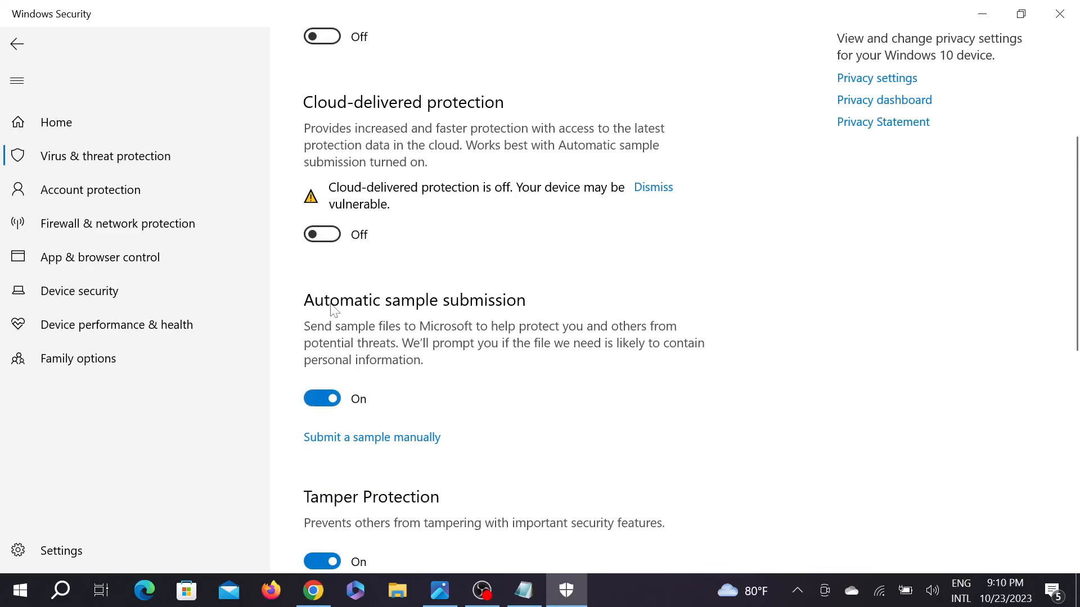
left_click(321, 398)
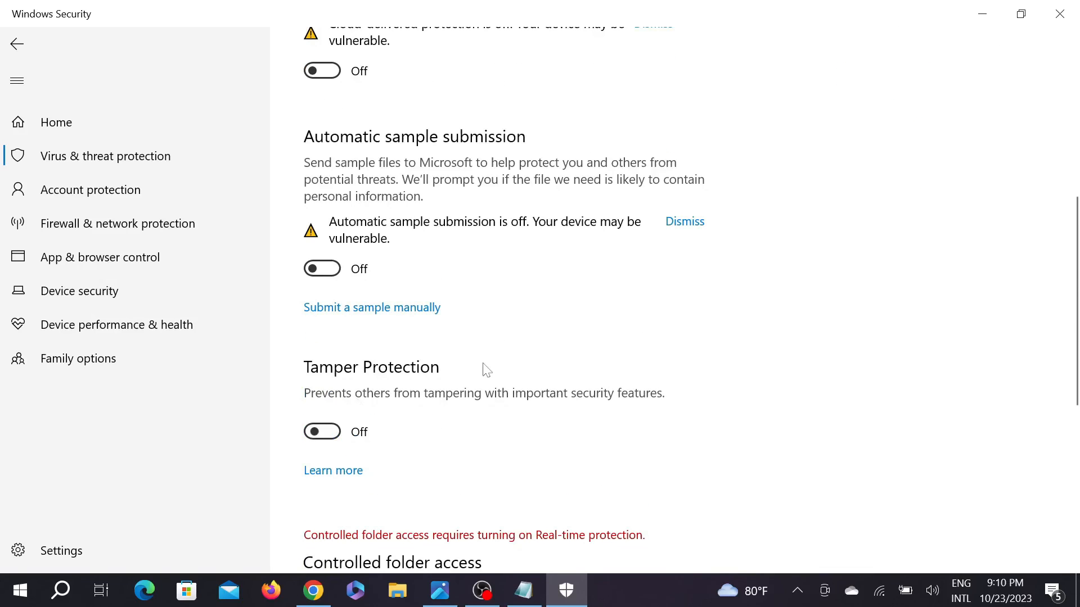
scroll("down", 3)
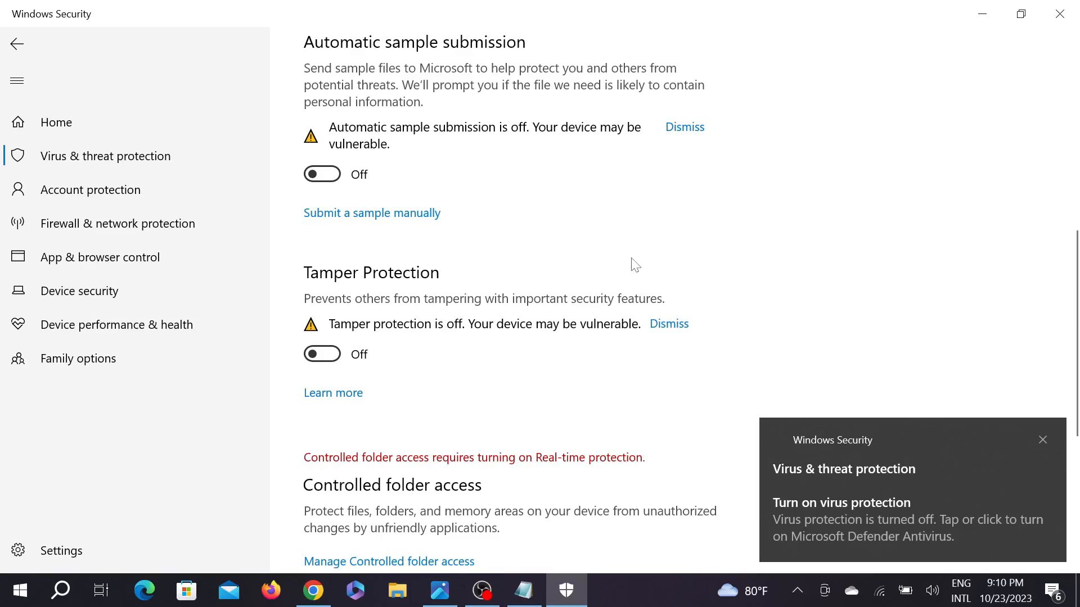
left_click(1042, 440)
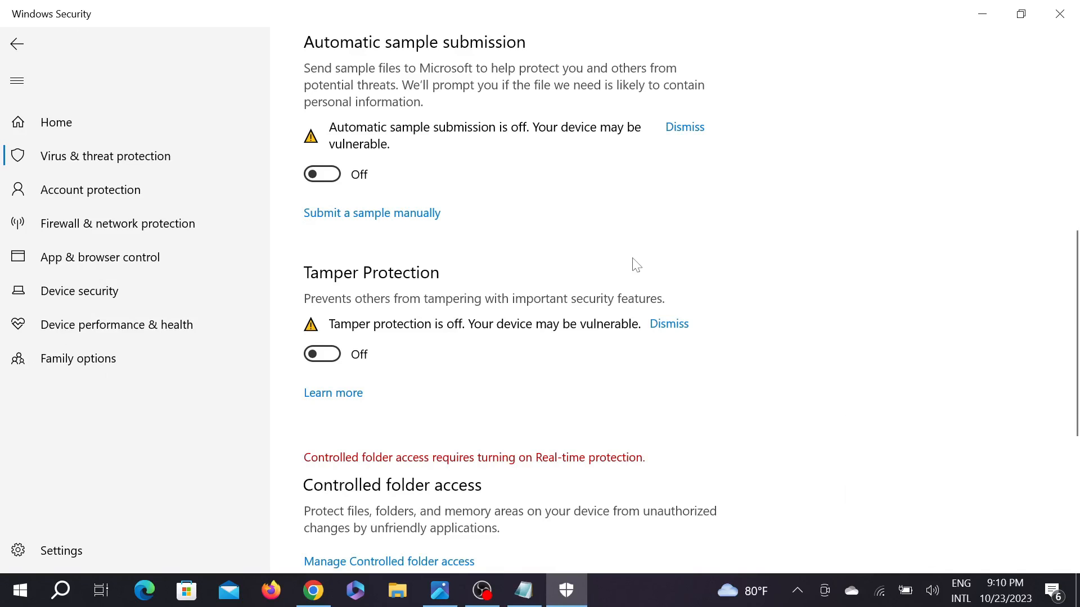